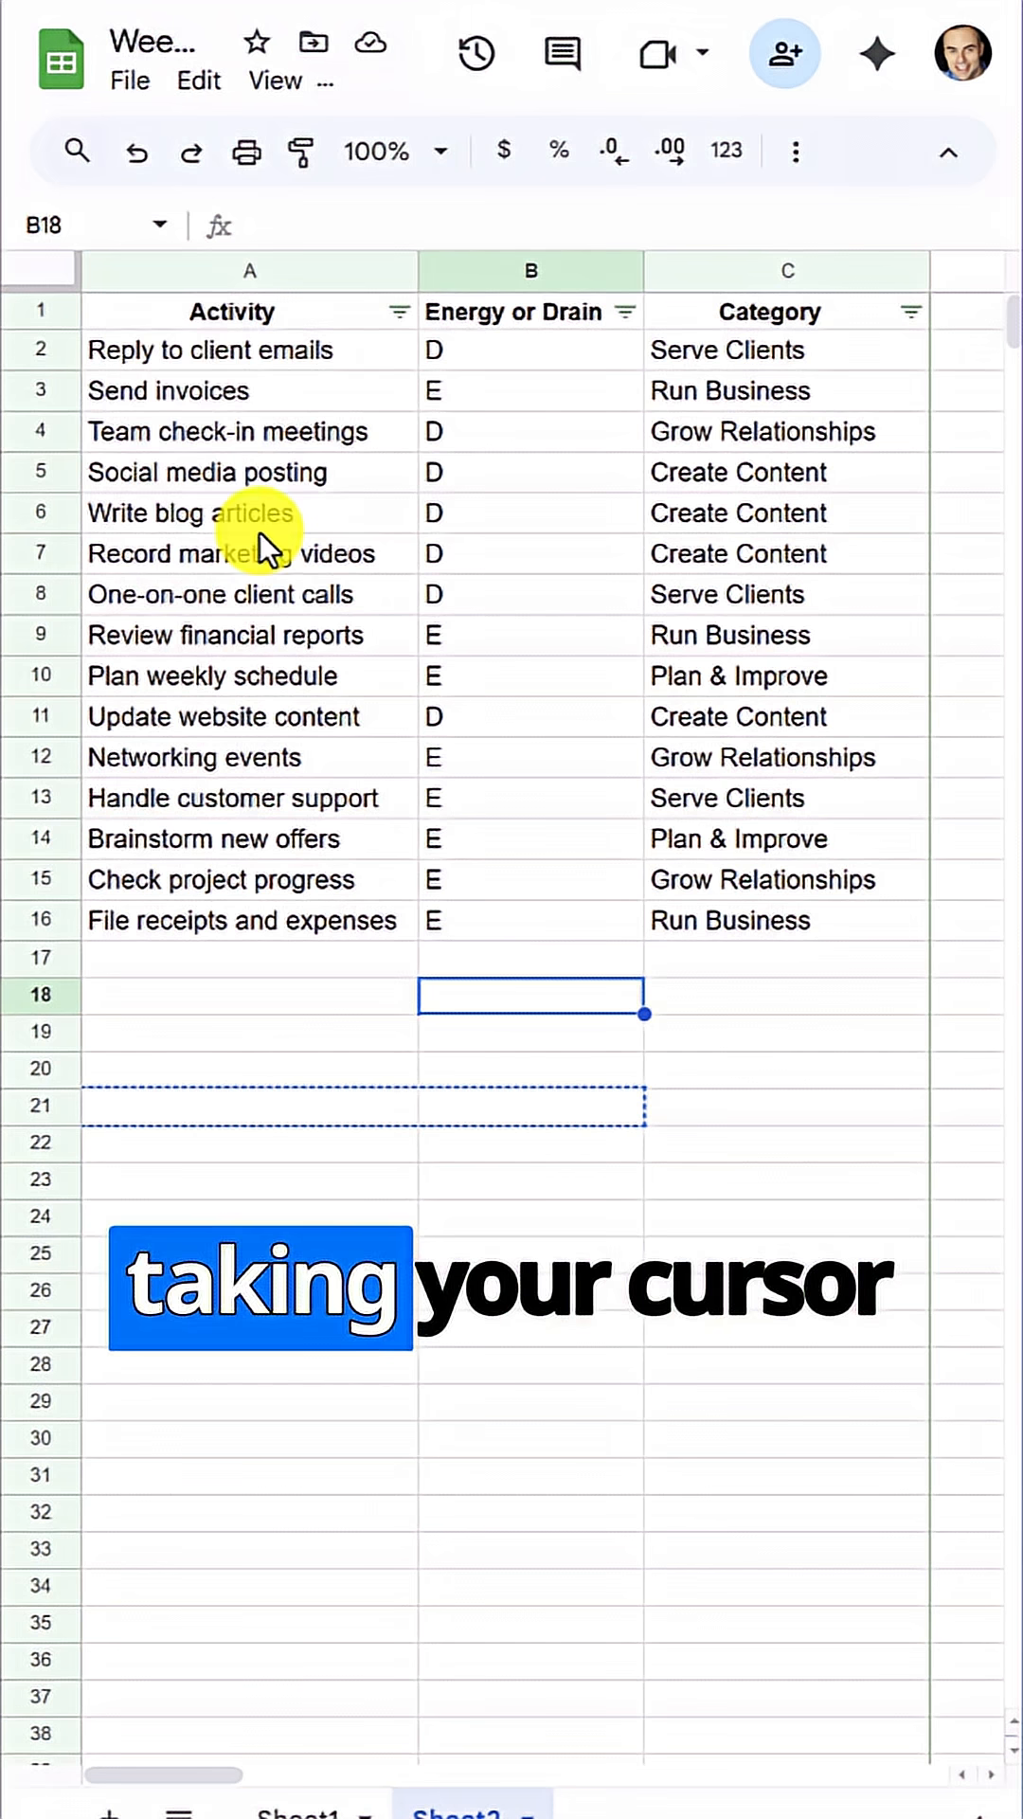
- Send the pasted webinar reminder screenshot to ChatGPT with the prompt 'make this better'
drag(233, 350, 789, 920)
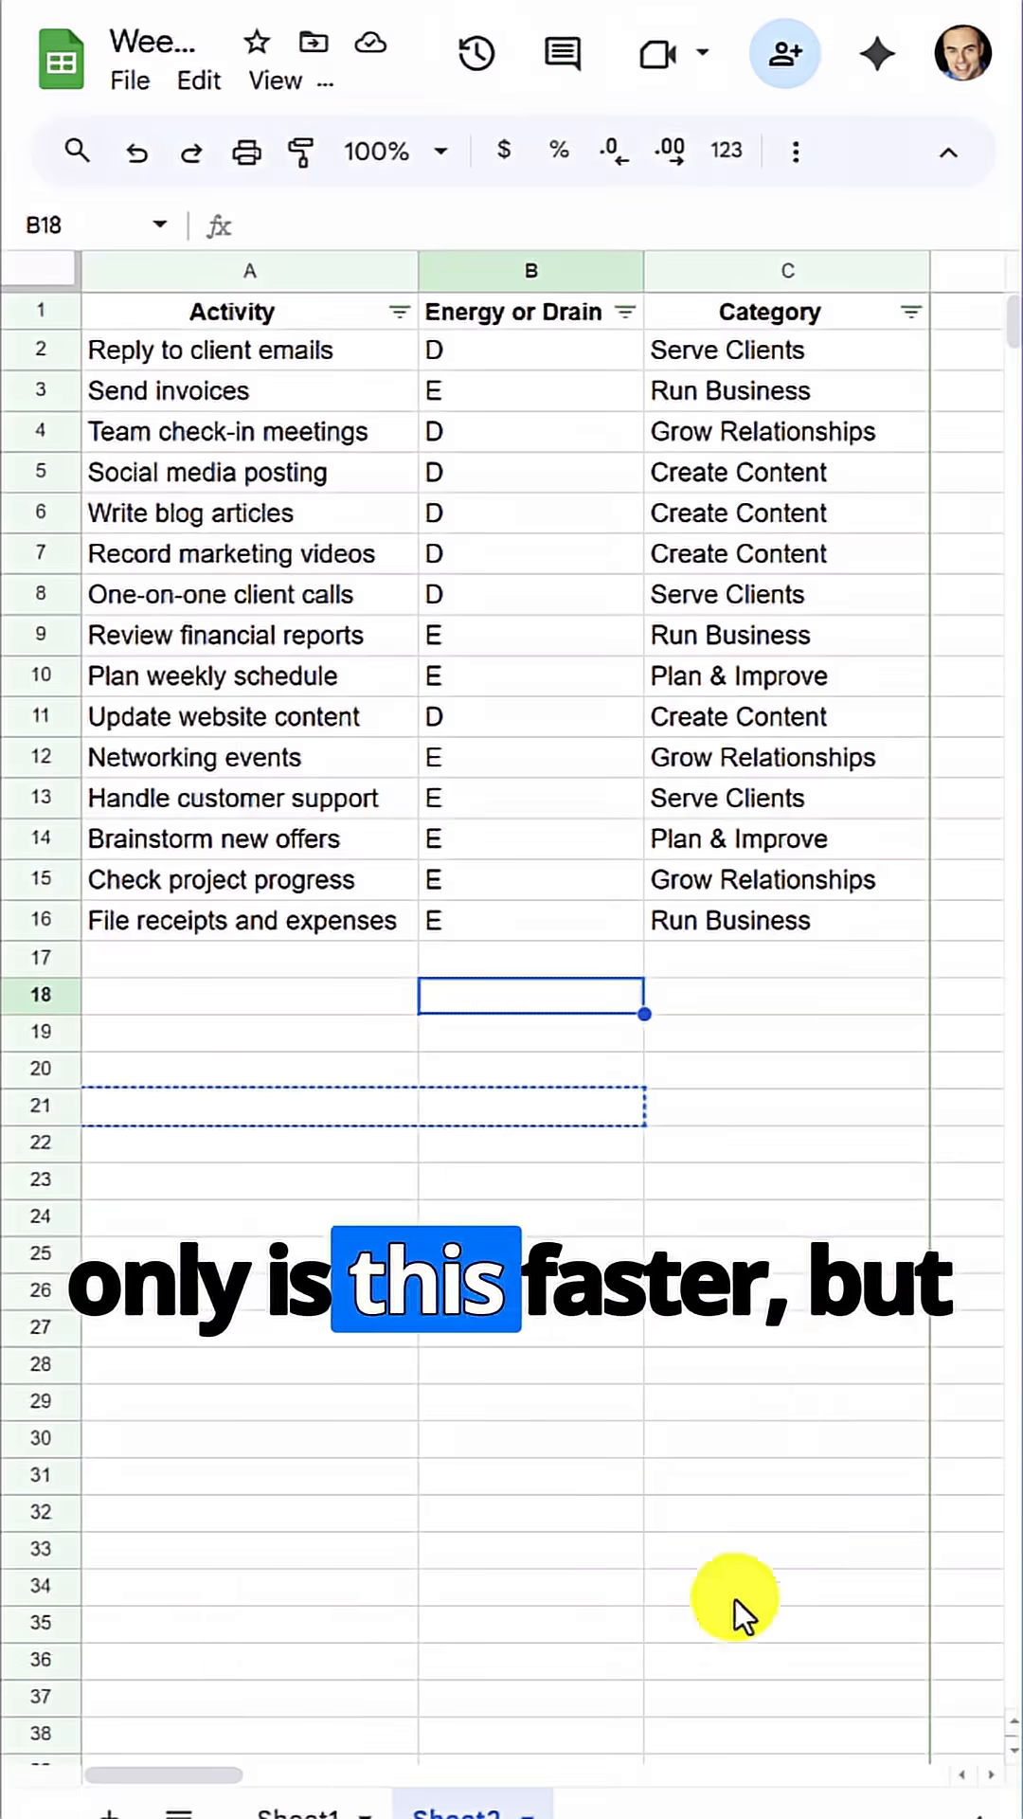
click(232, 350)
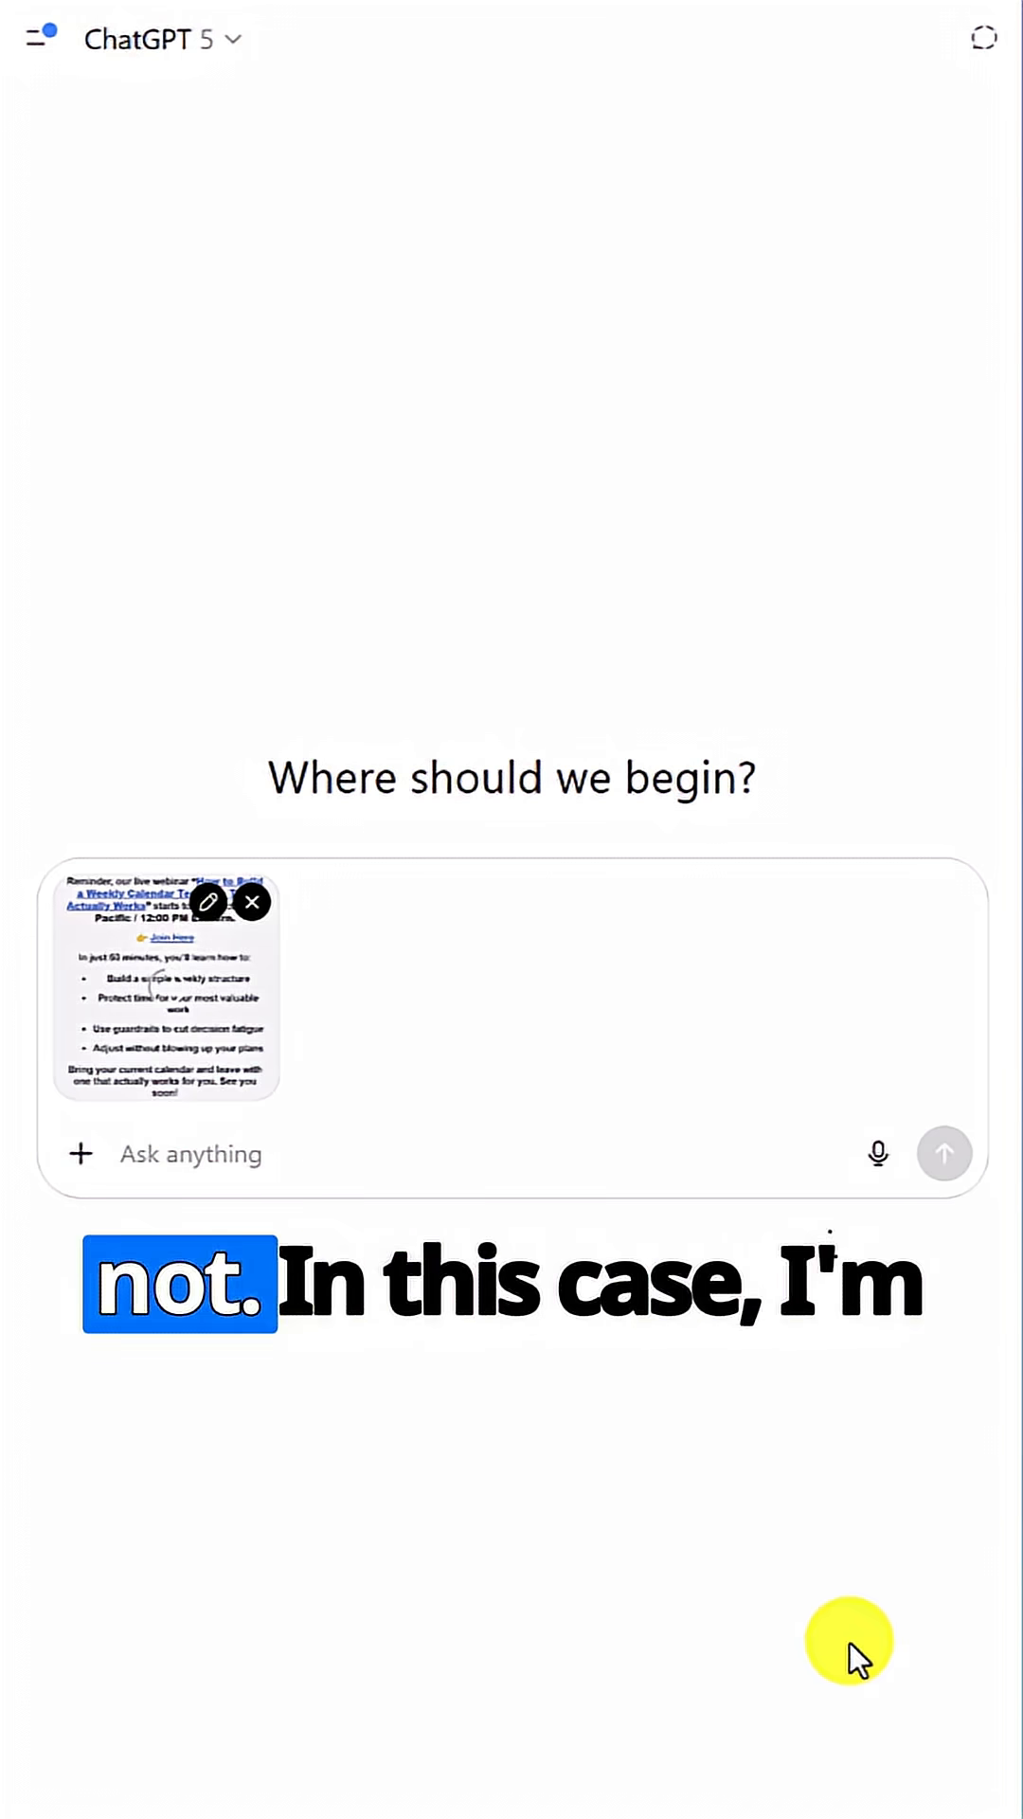
click(945, 1153)
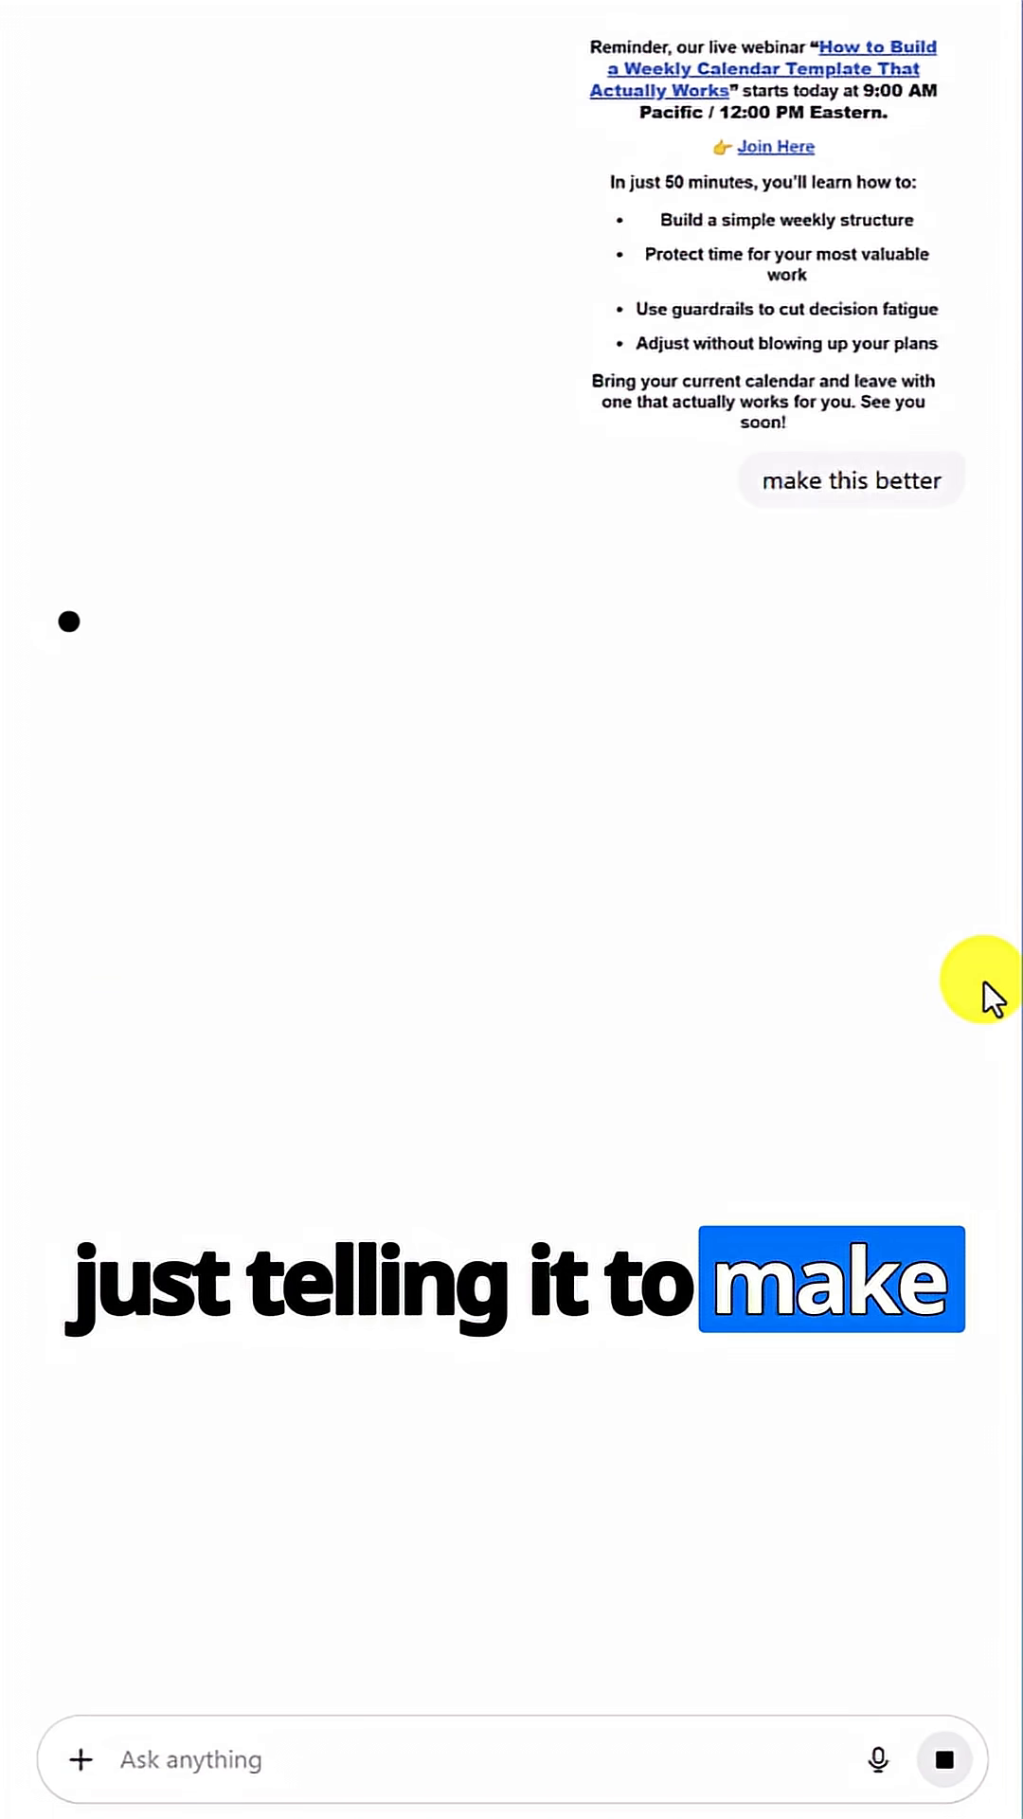